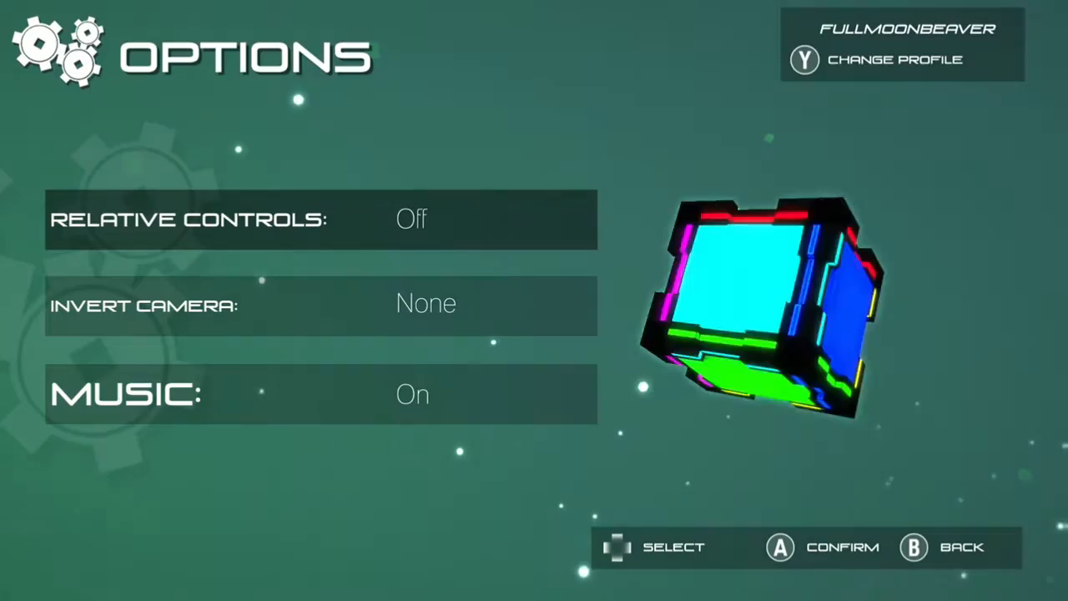
Step: Back out of Options to the main menu and highlight LEVELS
click(492, 219)
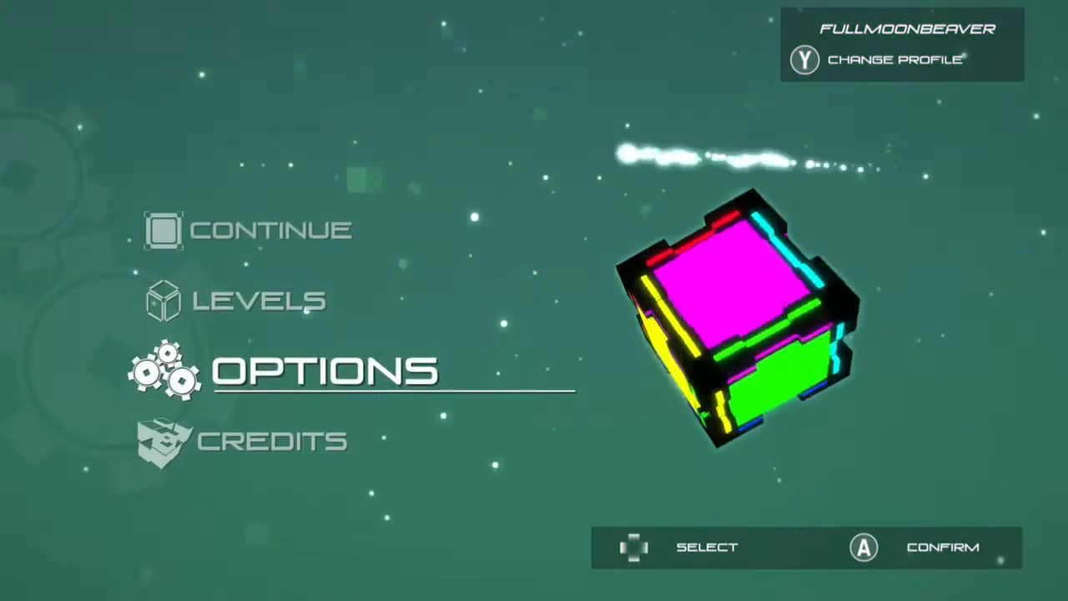
key(Up)
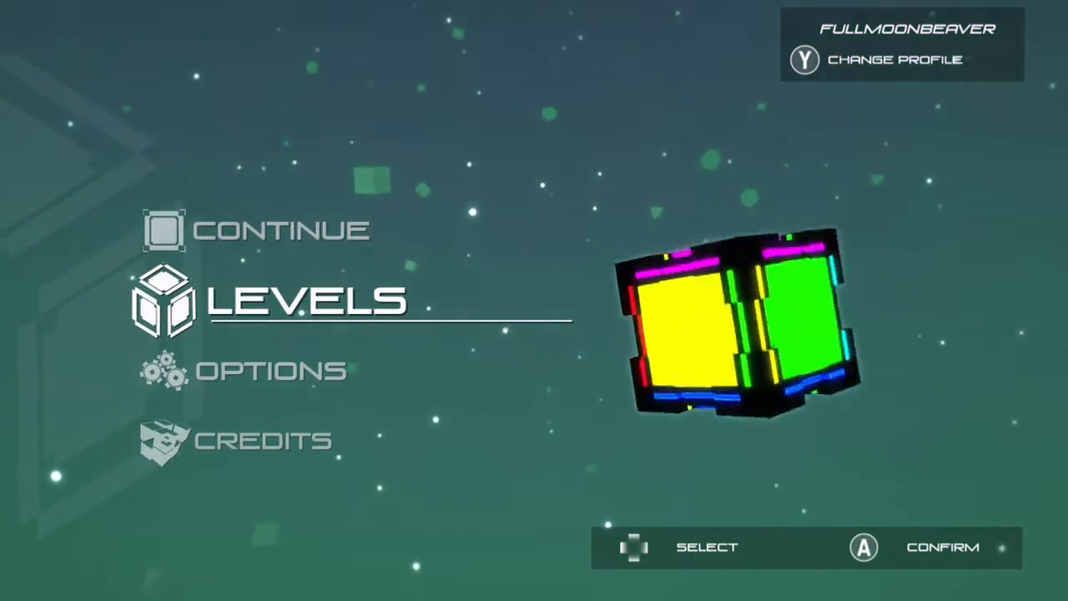
Step: Enter level selection and clear level A-1 in 4 moves with no gobacks
click(307, 299)
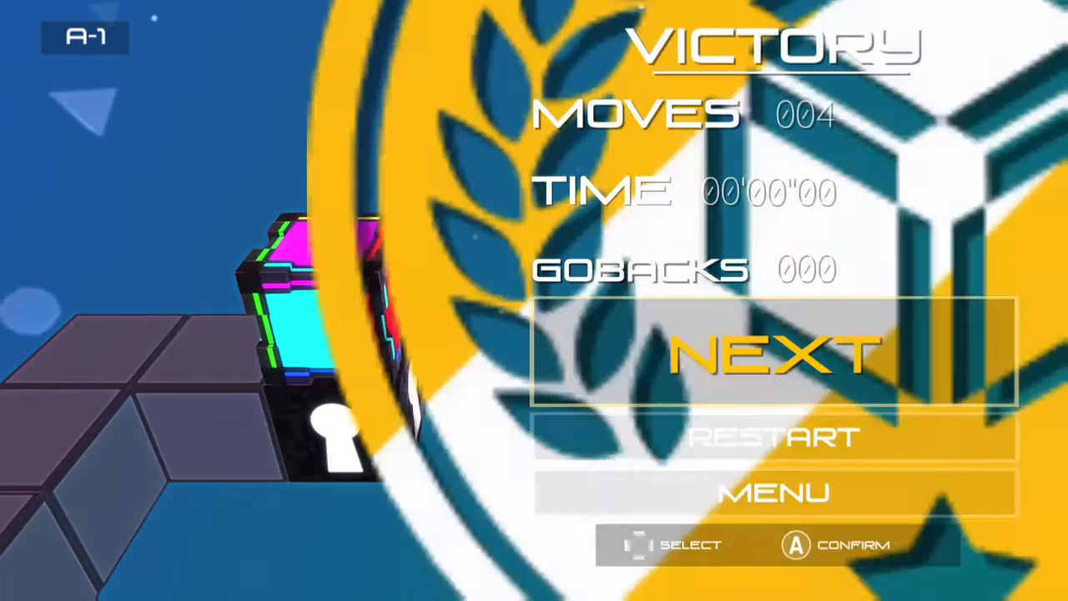
Step: Advance through A-2 (11 moves) and A-3 (12 moves), both without gobacks
click(771, 350)
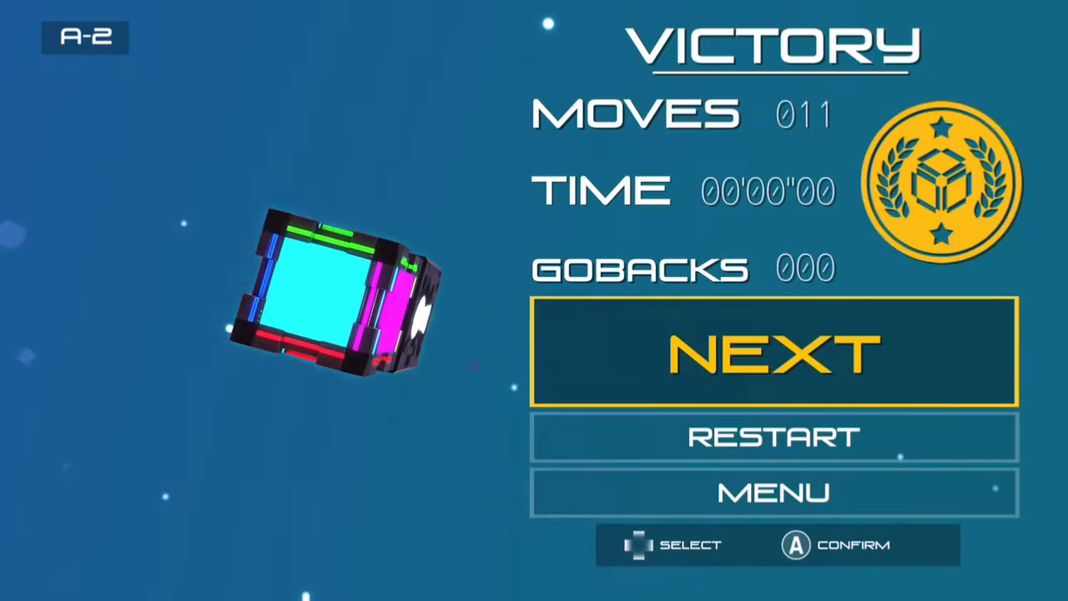
click(774, 351)
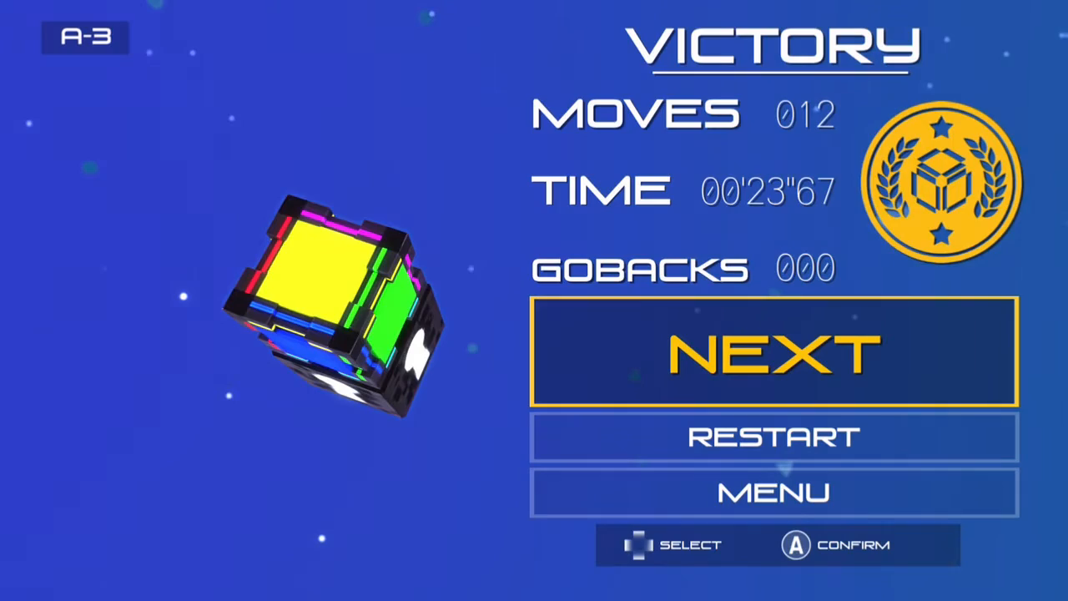
Step: Advance through A-4 (5 moves) and A-5 (16 moves), both without gobacks
click(774, 351)
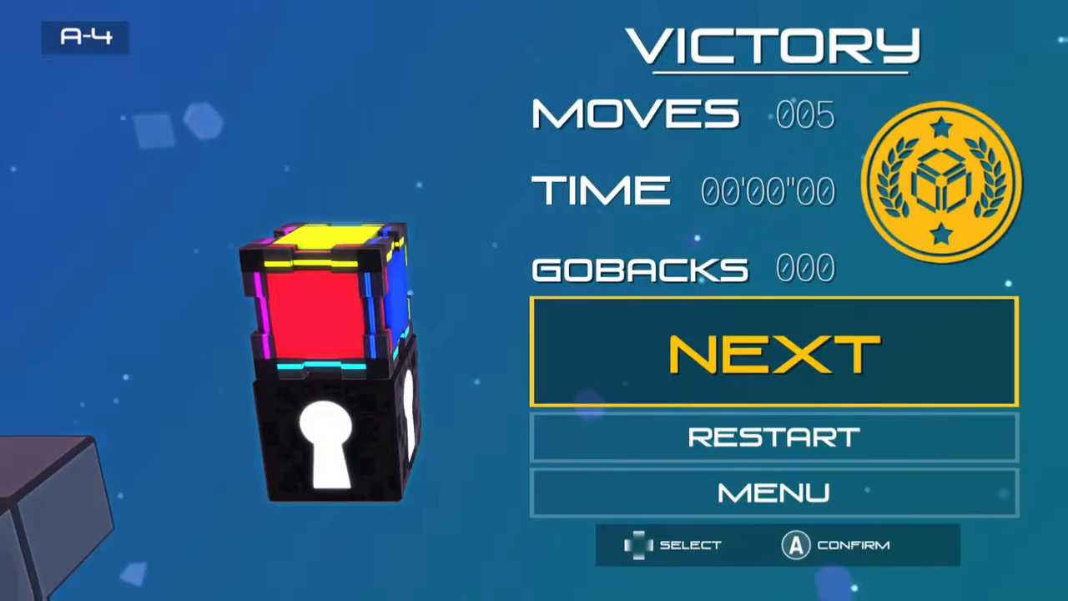
click(771, 350)
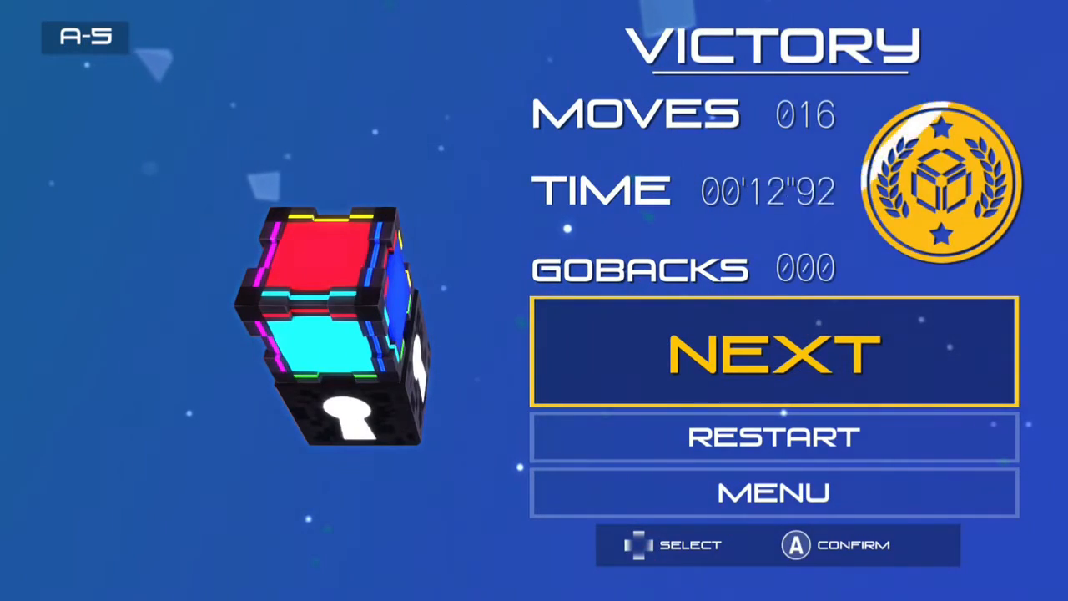
Step: Clear A-6 in 18 moves with a new time record, then start A-7
click(773, 350)
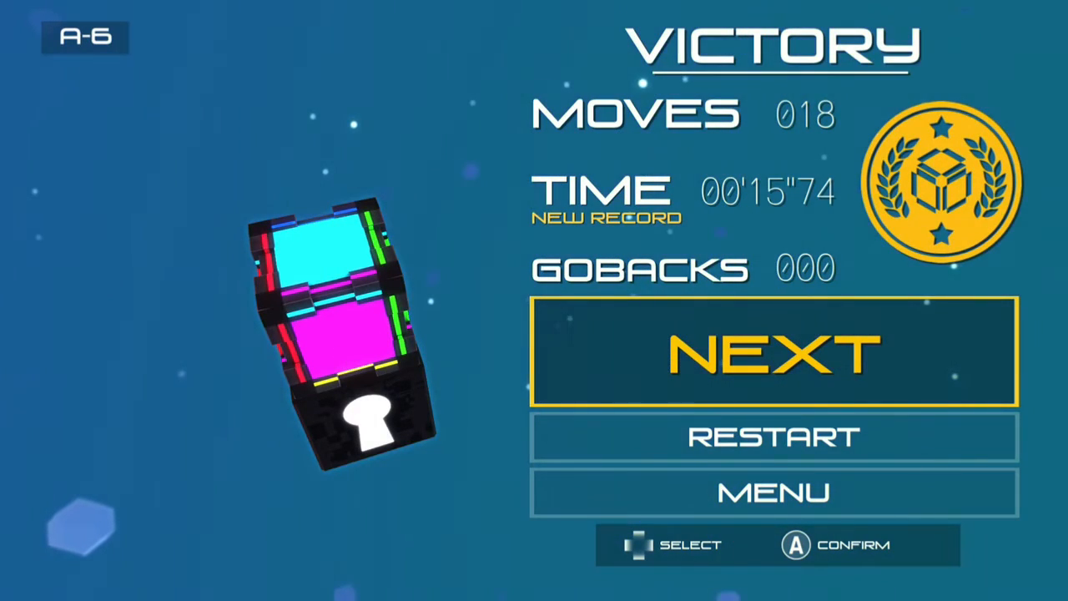
click(773, 350)
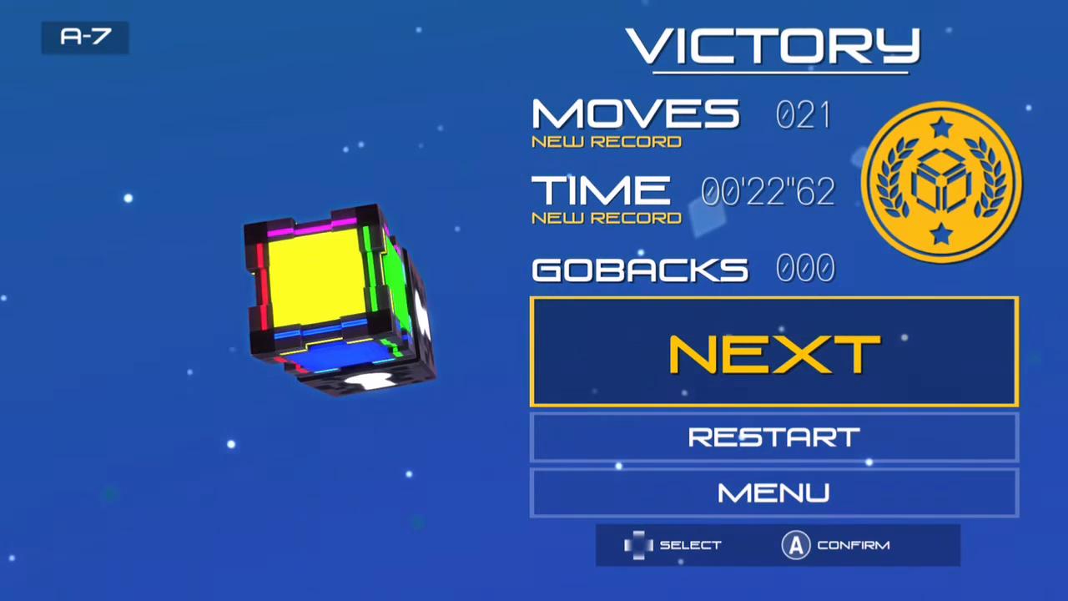
Step: Move on from A-7 and clear A-8 in 9 moves with a new time record
click(773, 350)
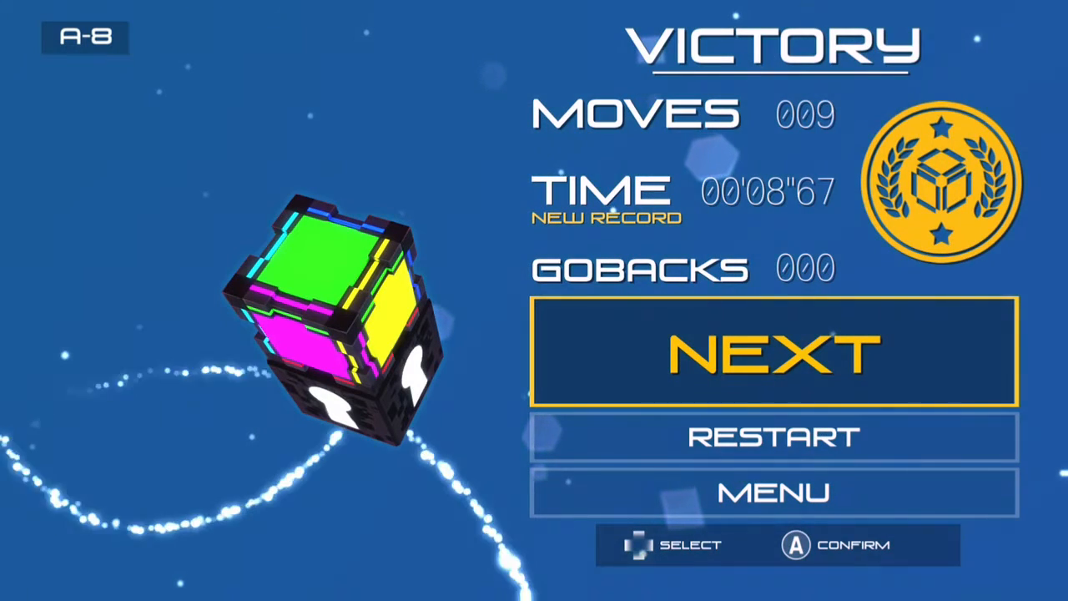
Step: Clear A-9 in 29 moves with no gobacks, setting a new moves record
click(775, 350)
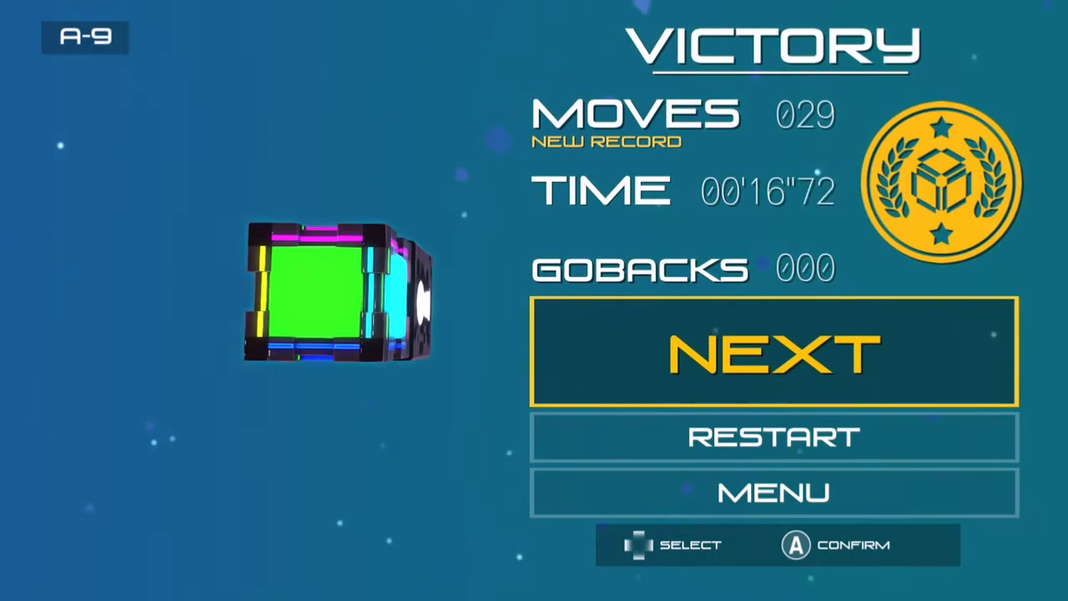
Step: Leave the A set and select C-1, showing its best score of 52 moves
click(774, 351)
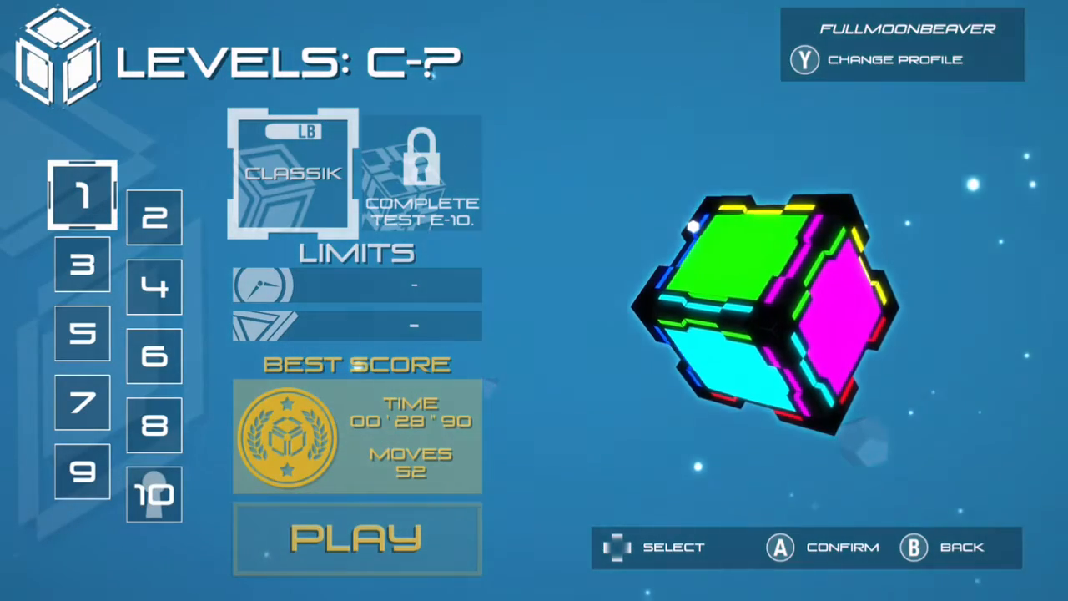
click(80, 264)
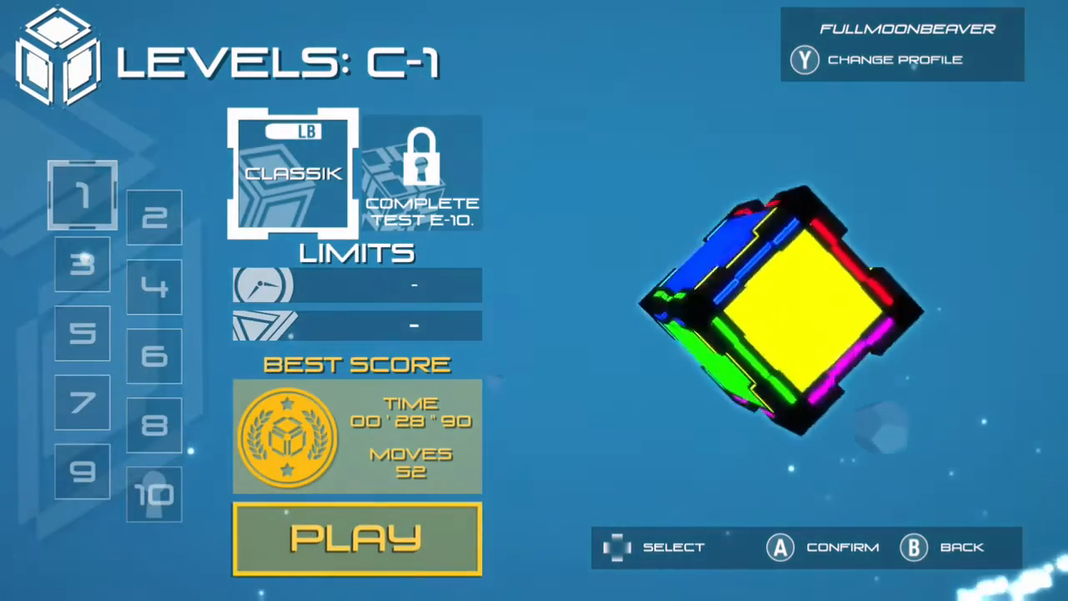
Step: Play C-1 to victory in 52 moves and 31 seconds with no gobacks
click(357, 537)
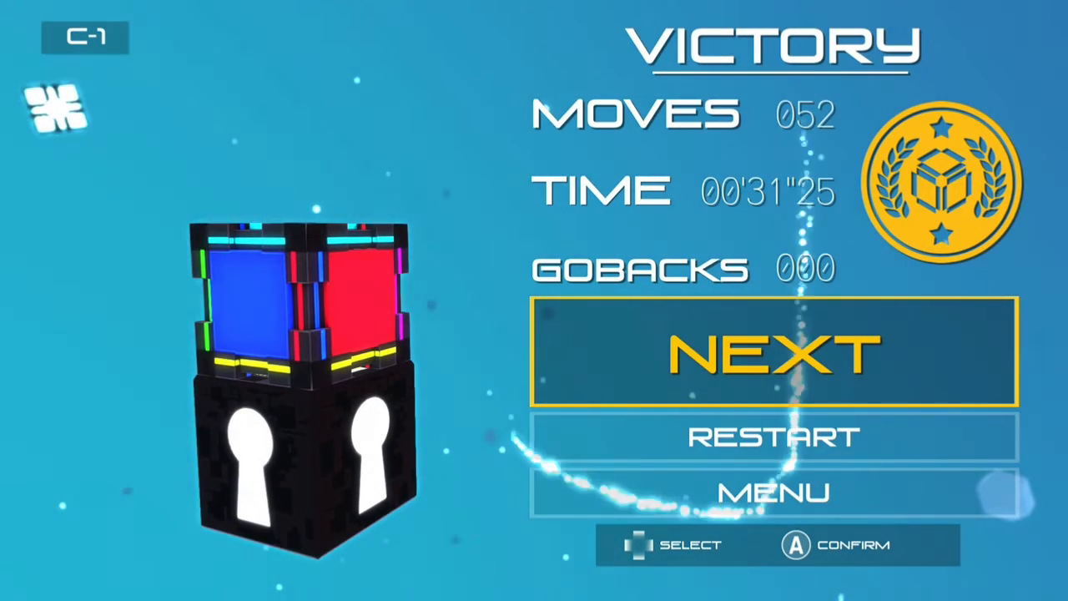
Step: Clear C-2 in 16 moves with no gobacks, setting new moves and time records
click(774, 353)
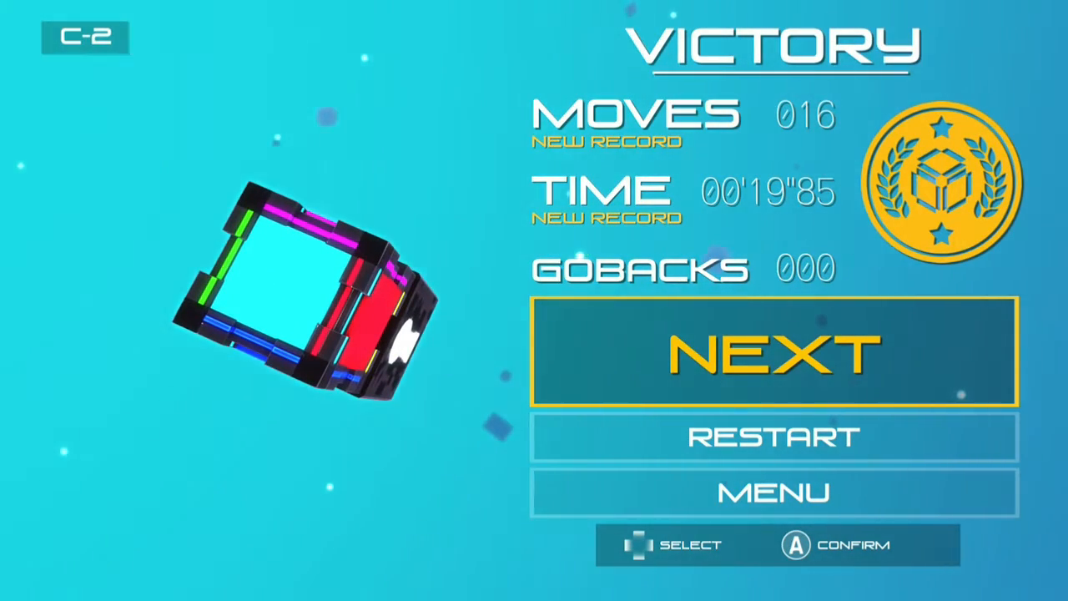
Step: Clear level C-3 in 40 moves with no gobacks and new records, then load level C-4
click(771, 351)
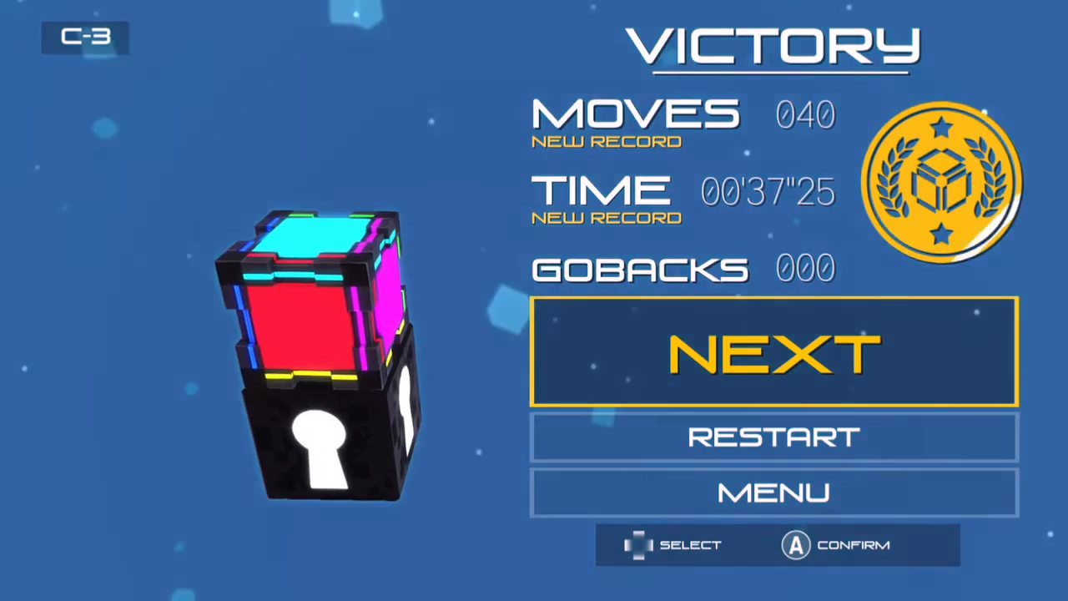
click(775, 351)
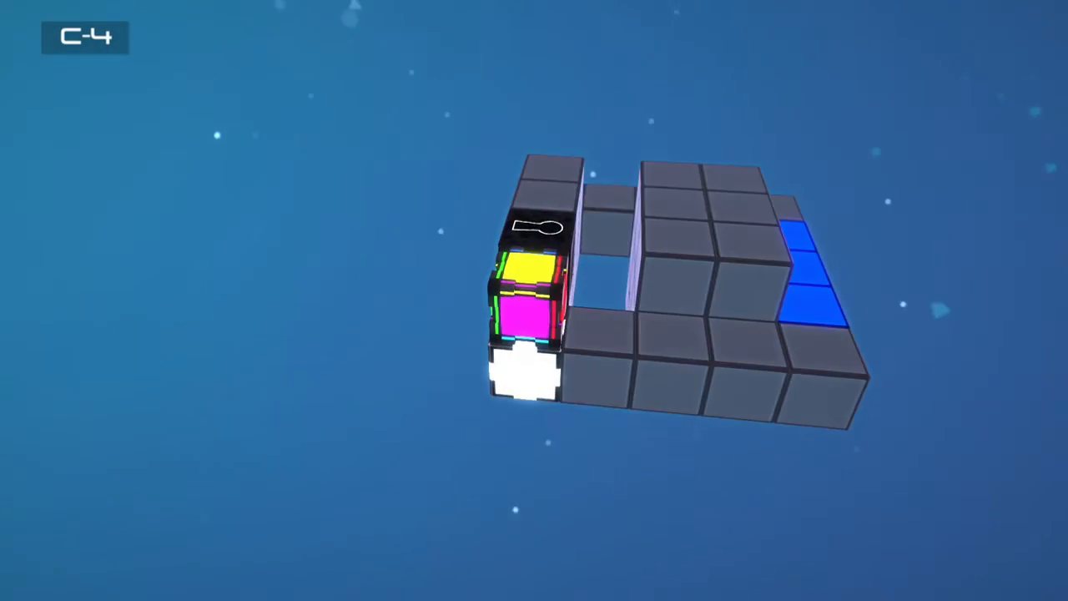